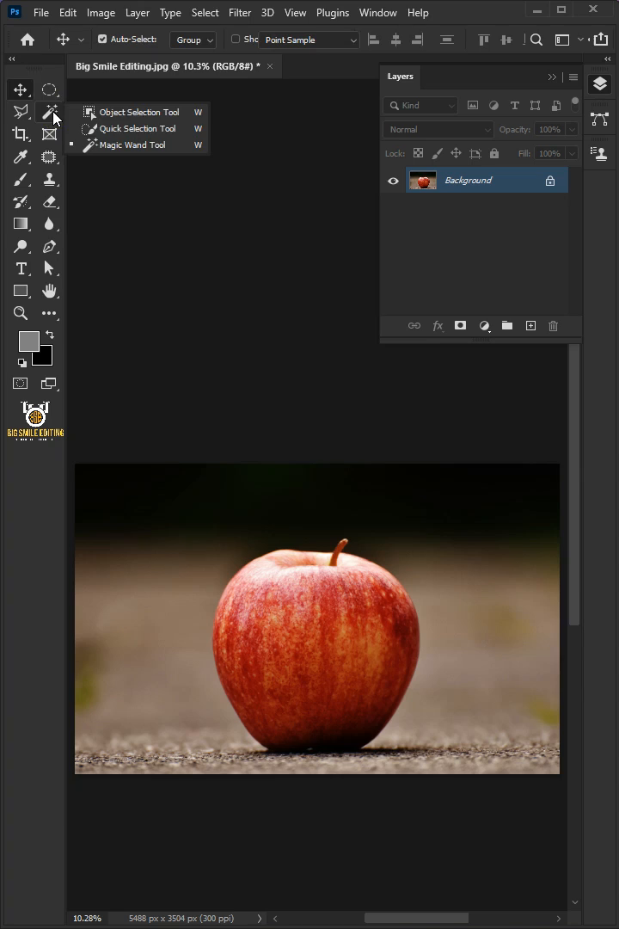
# Duplicate the Background twice and rename the copies Apple and Apple Transparent
pyautogui.click(138, 111)
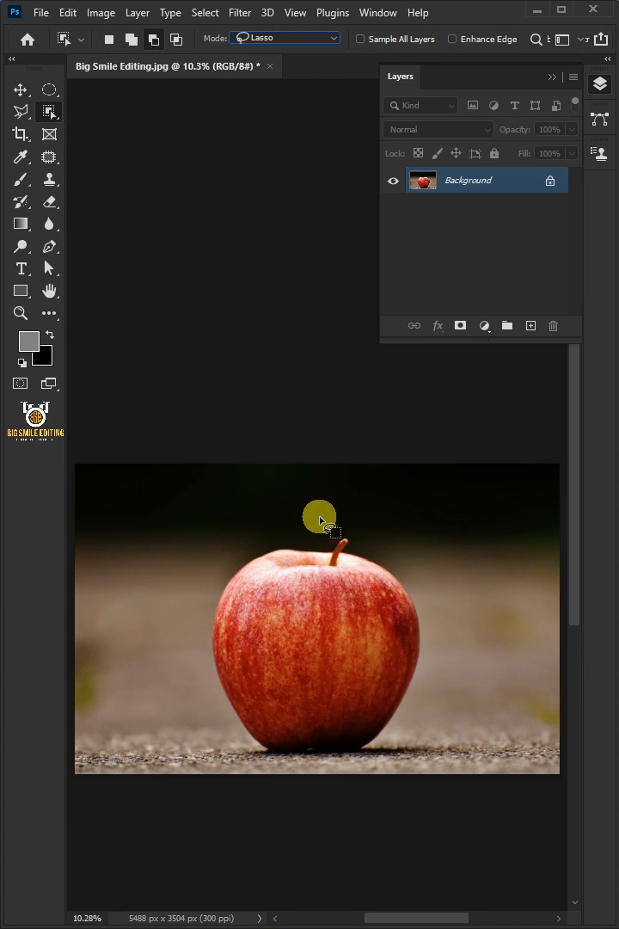
pyautogui.moveTo(319, 516); pyautogui.dragTo(430, 702)
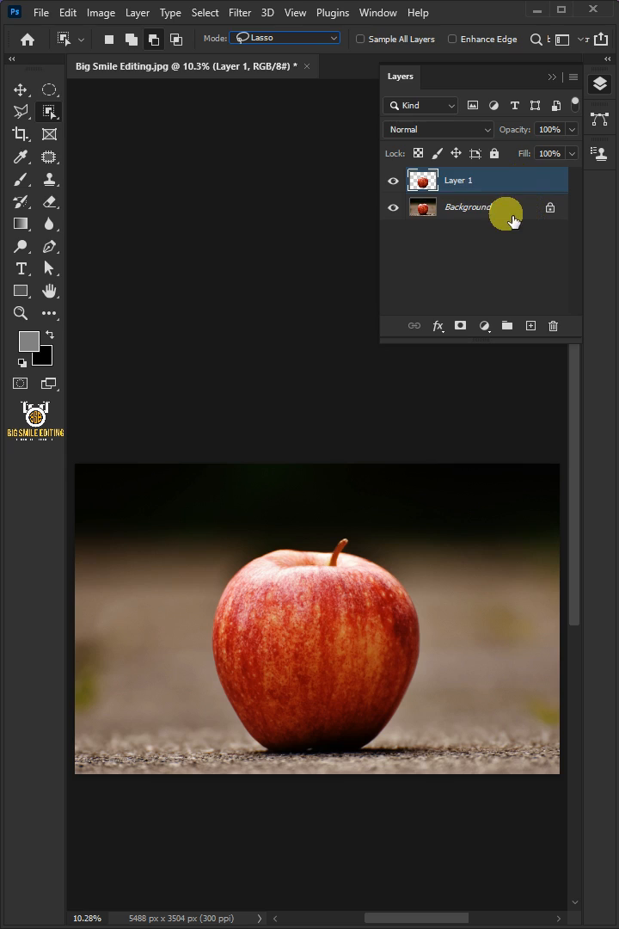
pyautogui.doubleClick(459, 179)
pyautogui.write('Apple Transparent')
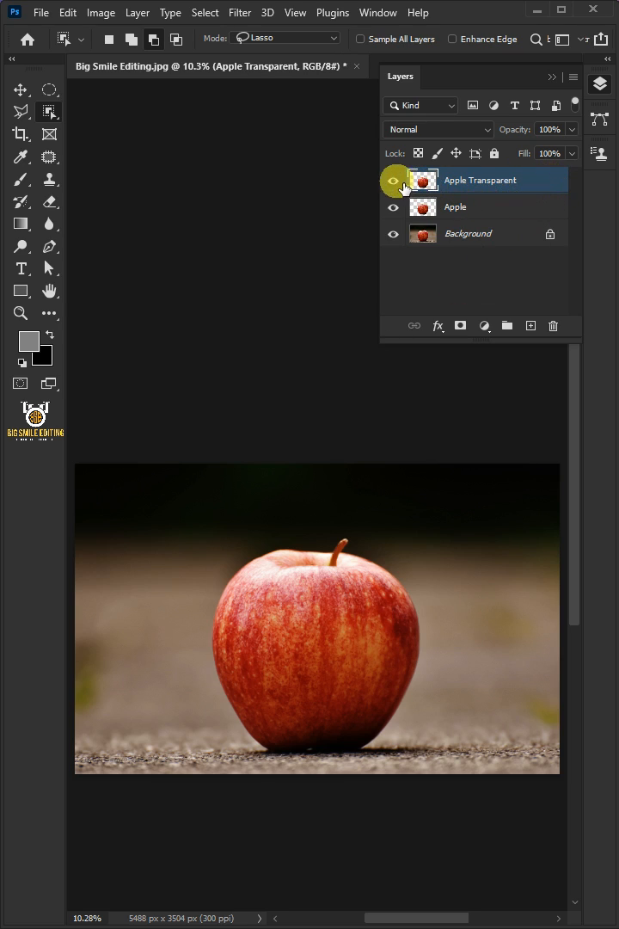
# Content-Aware fill the expanded apple selection on Background, then deselect
pyautogui.click(394, 179)
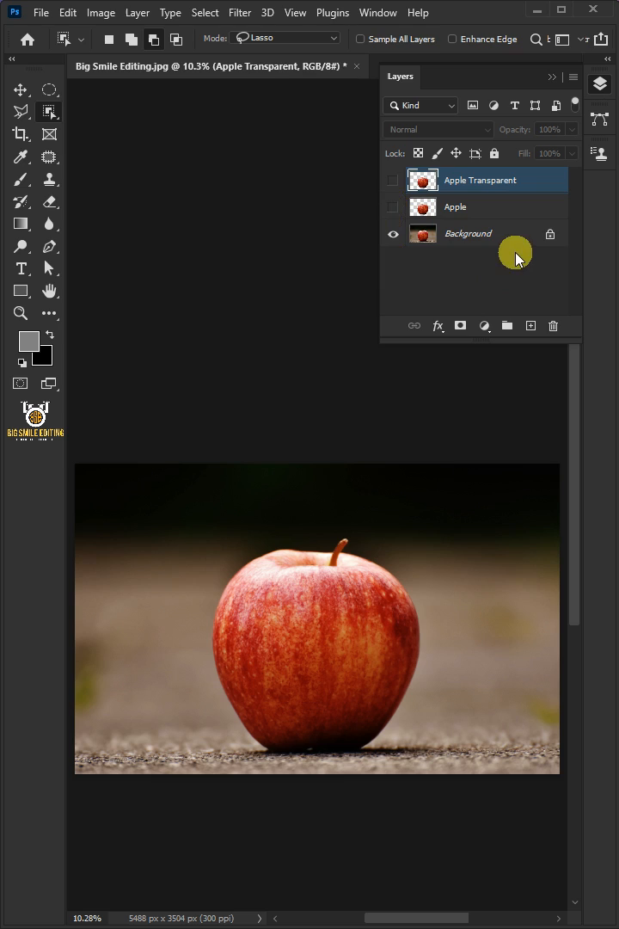
pyautogui.click(468, 234)
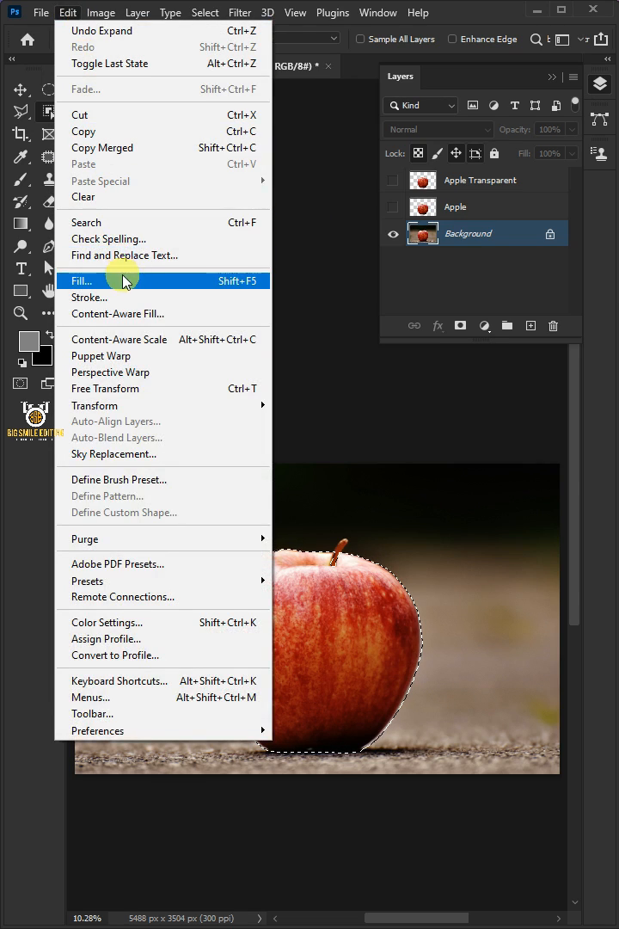
pyautogui.click(86, 280)
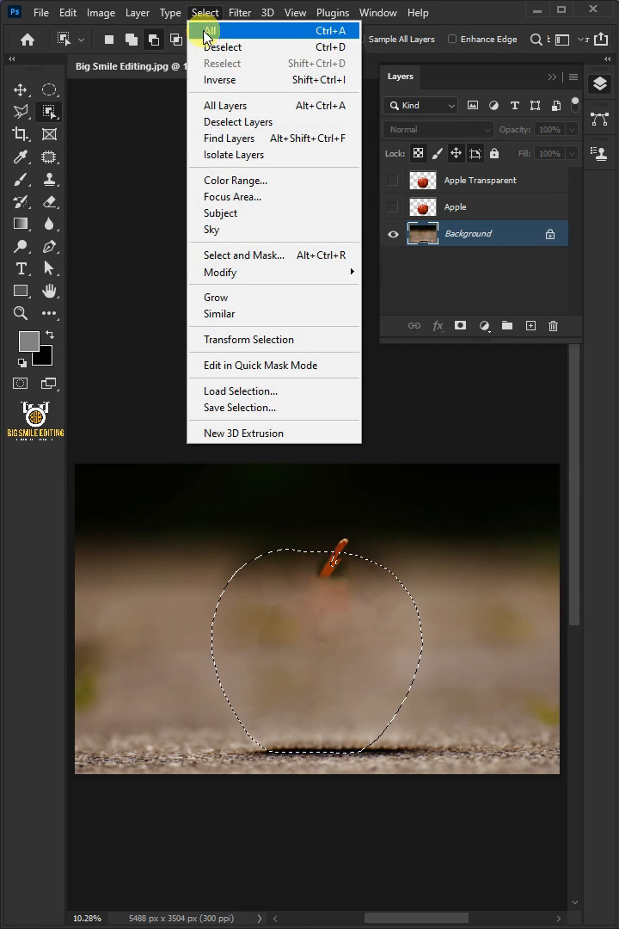
pyautogui.click(224, 48)
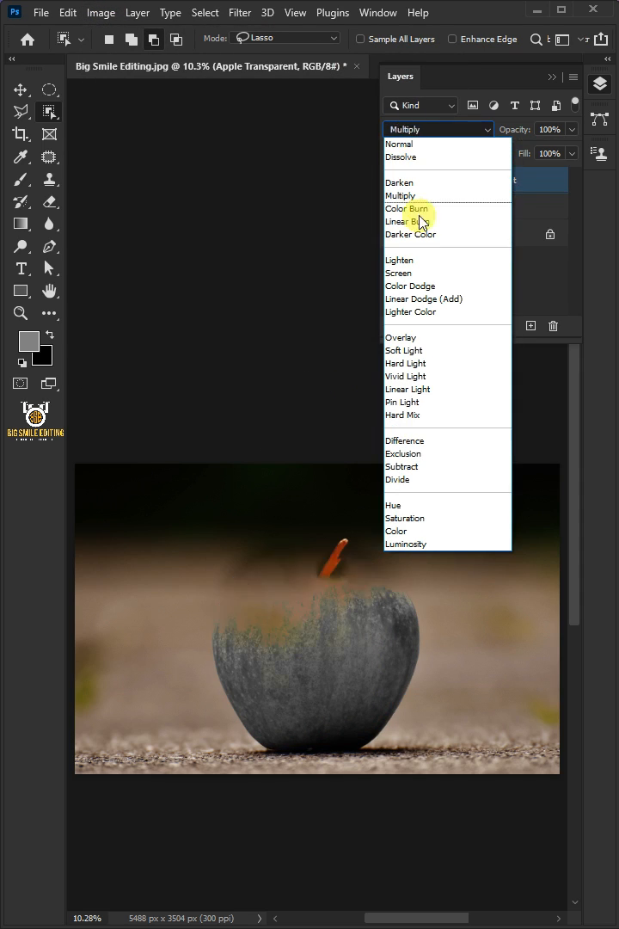
# Set the desaturated Apple Transparent layer to Screen and add a clipped Levels adjustment
pyautogui.click(399, 272)
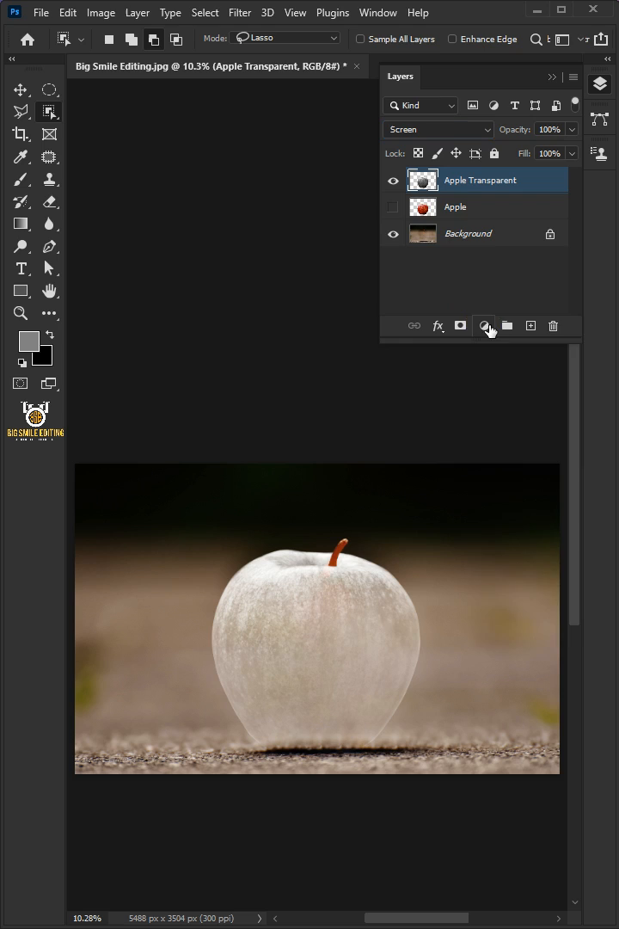
pyautogui.click(486, 326)
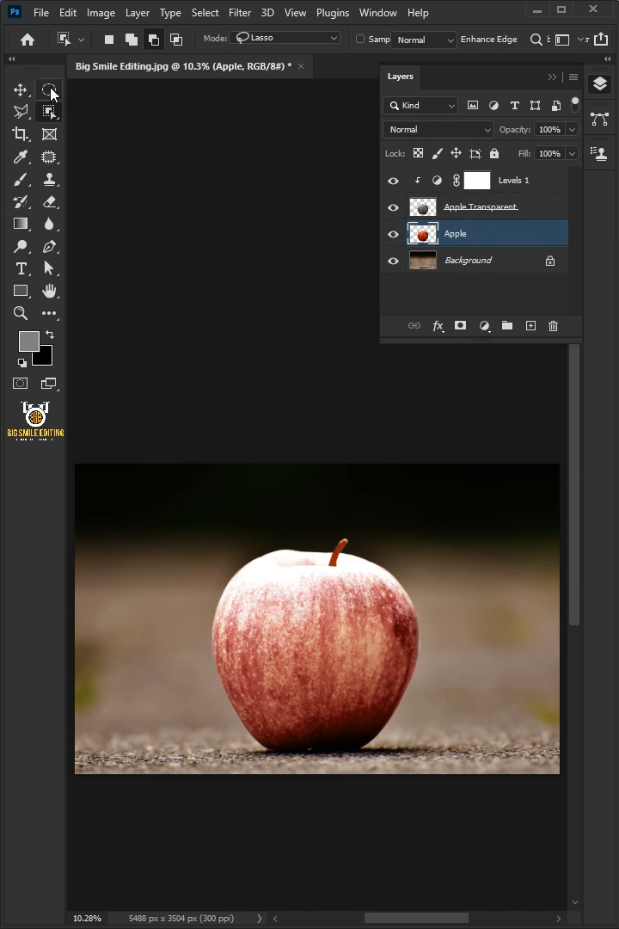
# Mask the Apple layer with an elliptical marquee oval across the apple's top
pyautogui.click(49, 89)
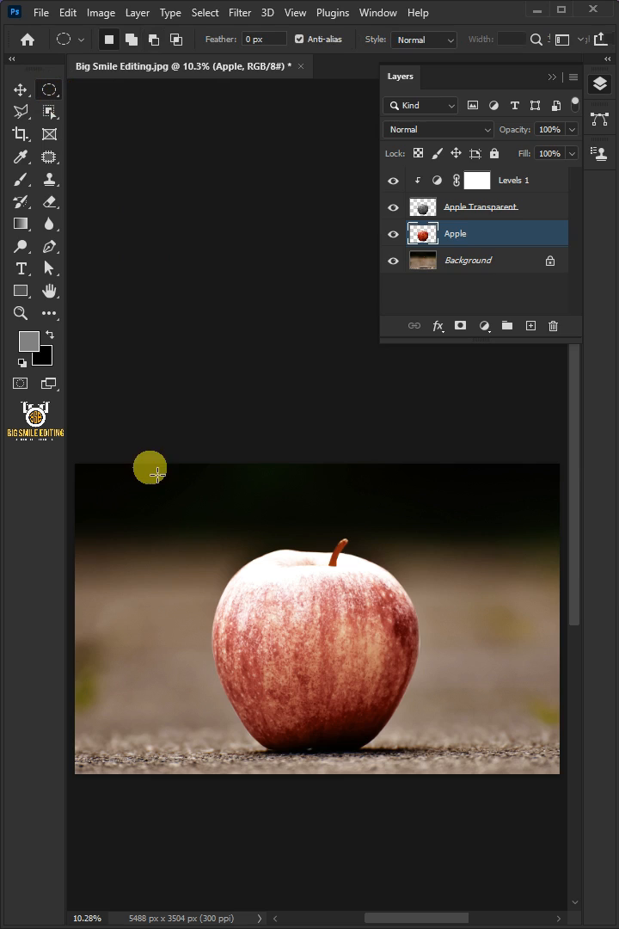
pyautogui.moveTo(151, 468); pyautogui.dragTo(509, 699)
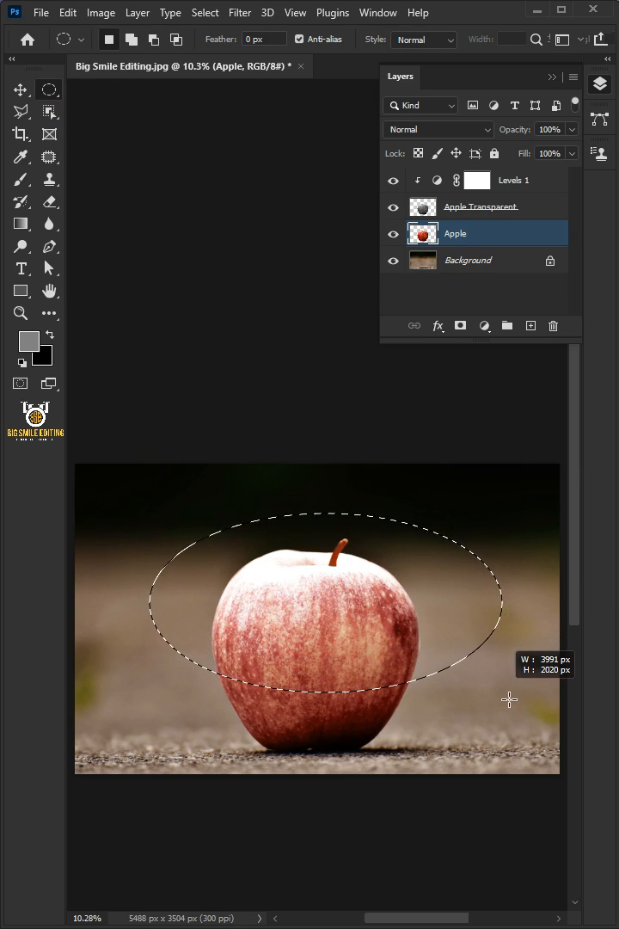
pyautogui.moveTo(509, 698); pyautogui.dragTo(499, 688)
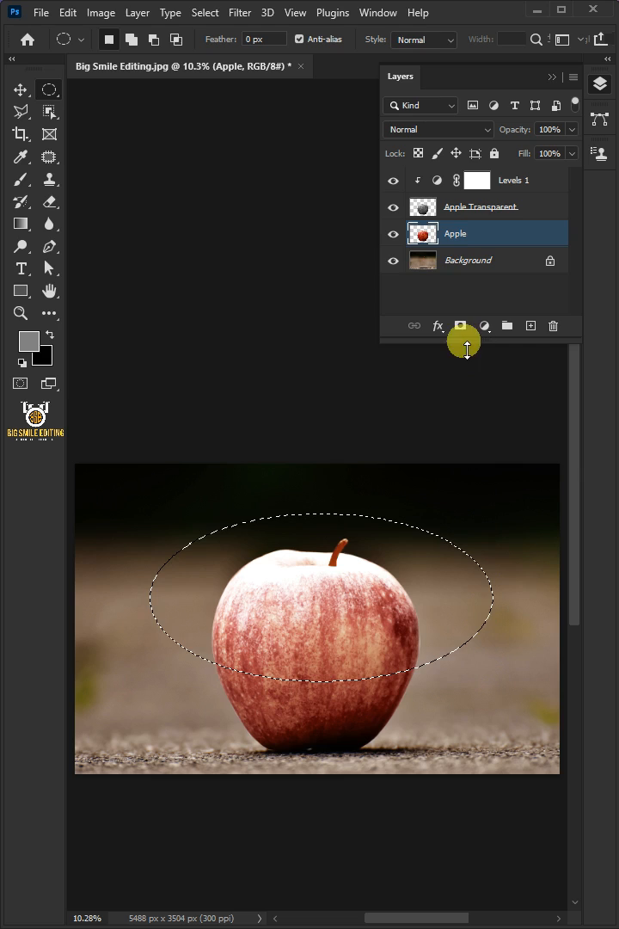
pyautogui.click(461, 326)
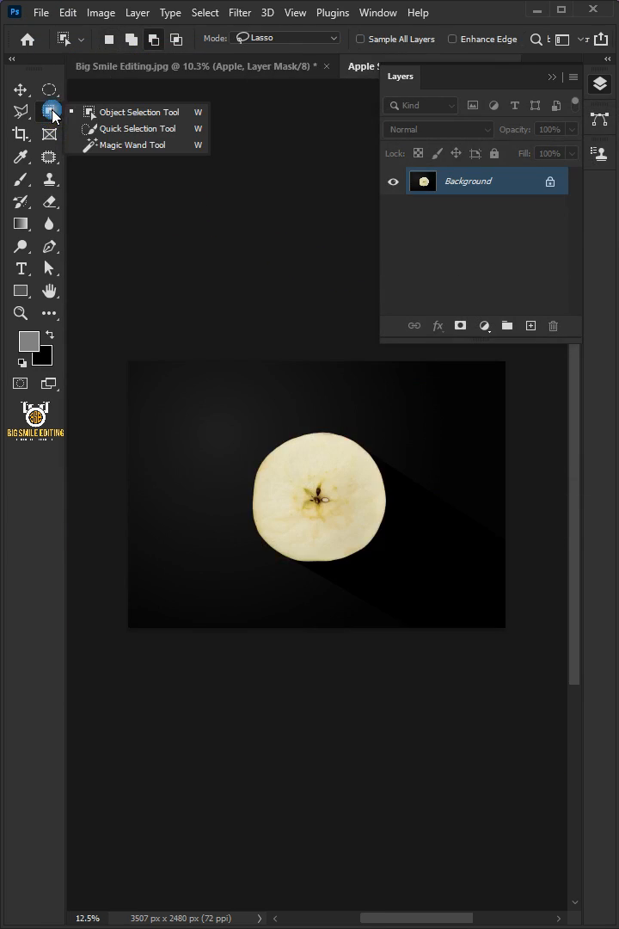
# Select the round apple slice in the slice document with the Quick Selection tool
pyautogui.click(136, 127)
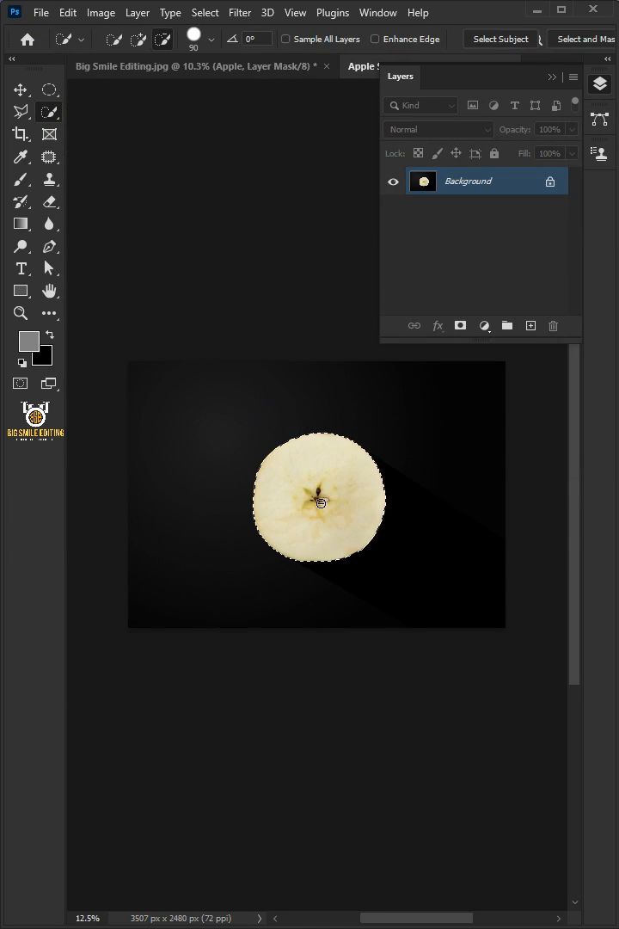
pyautogui.click(20, 89)
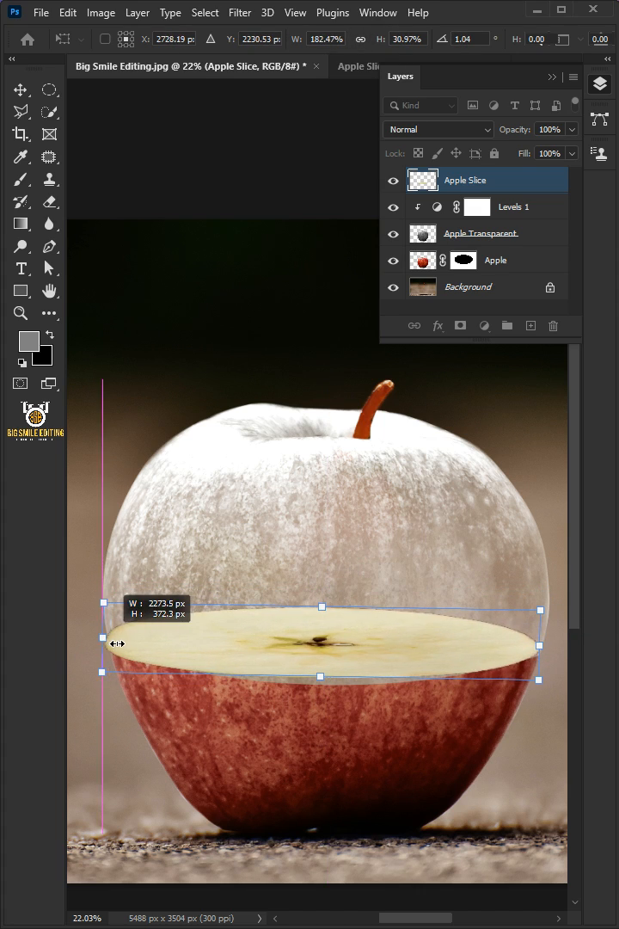
# Warp the squashed Apple Slice layer to the apple's curved middle and commit the transform
pyautogui.rightClick(323, 650)
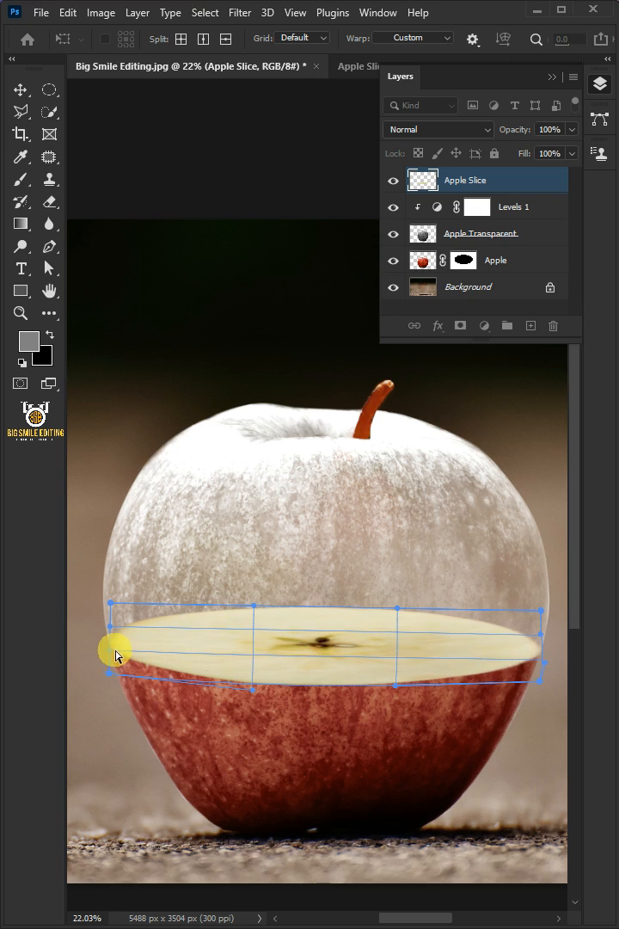
pyautogui.moveTo(301, 644)
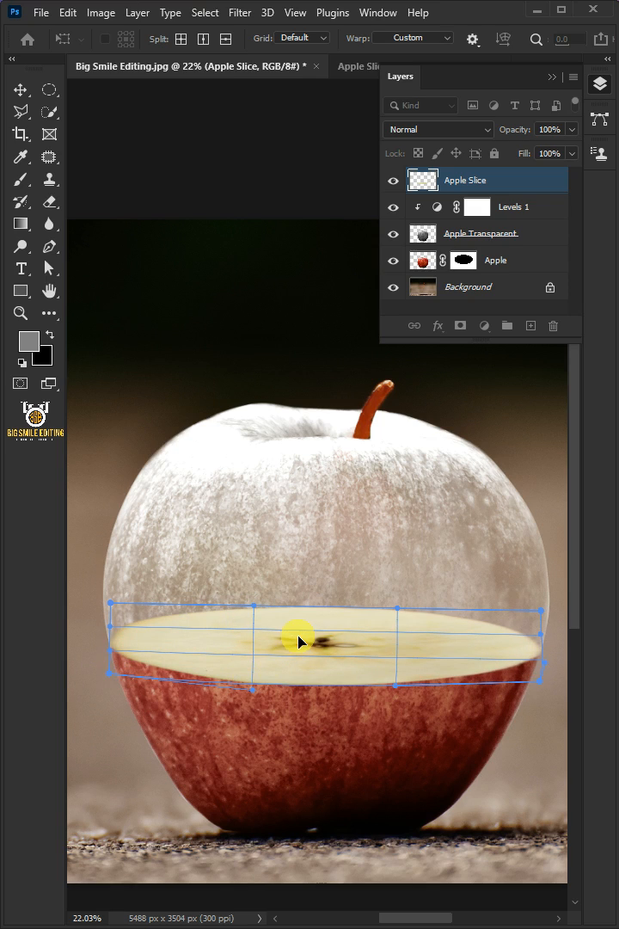
pyautogui.click(20, 89)
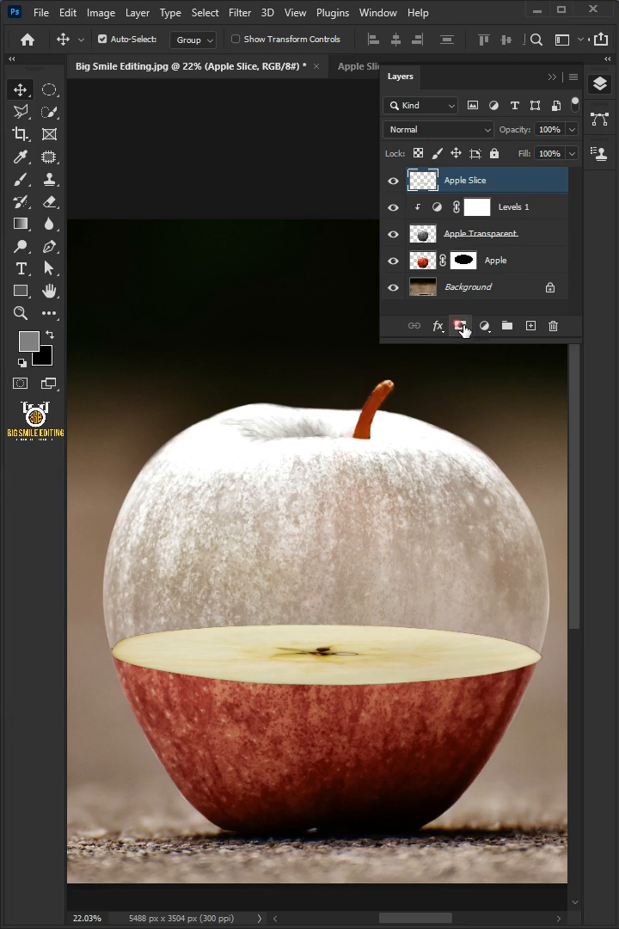
# Mask Apple Slice and paint black outside the loaded apple selection to trim its edges
pyautogui.click(461, 325)
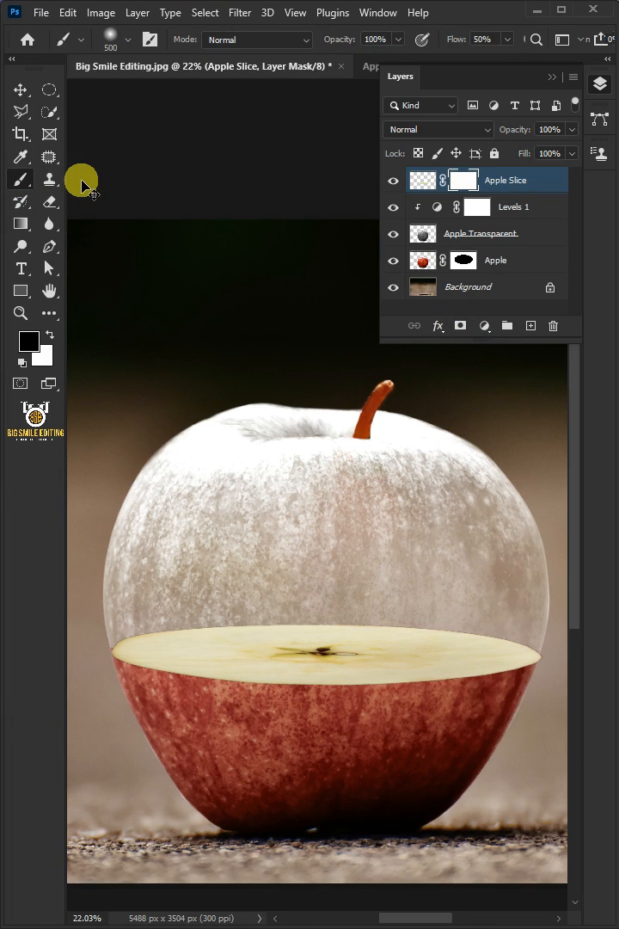
pyautogui.moveTo(216, 265)
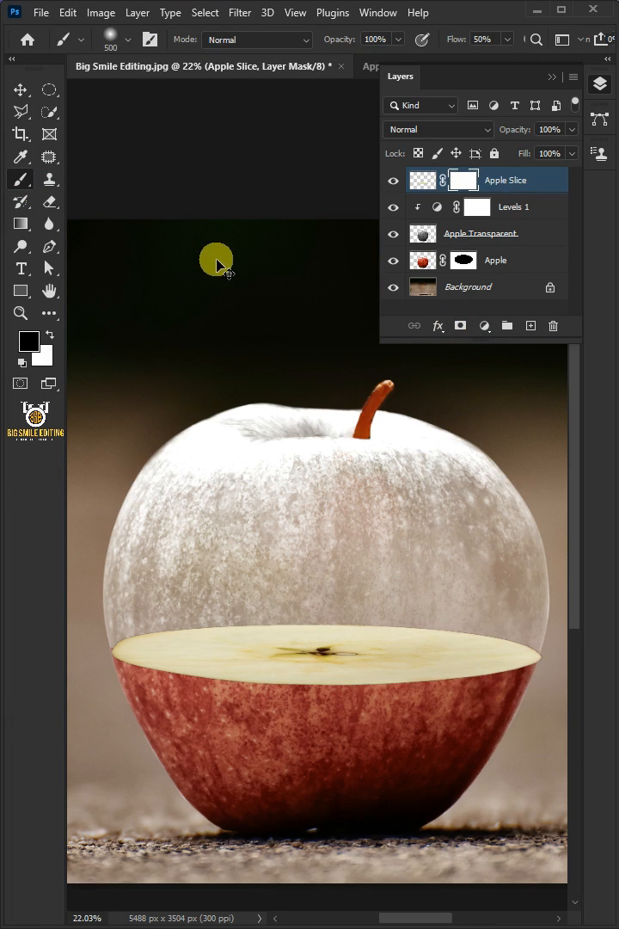
pyautogui.click(424, 259)
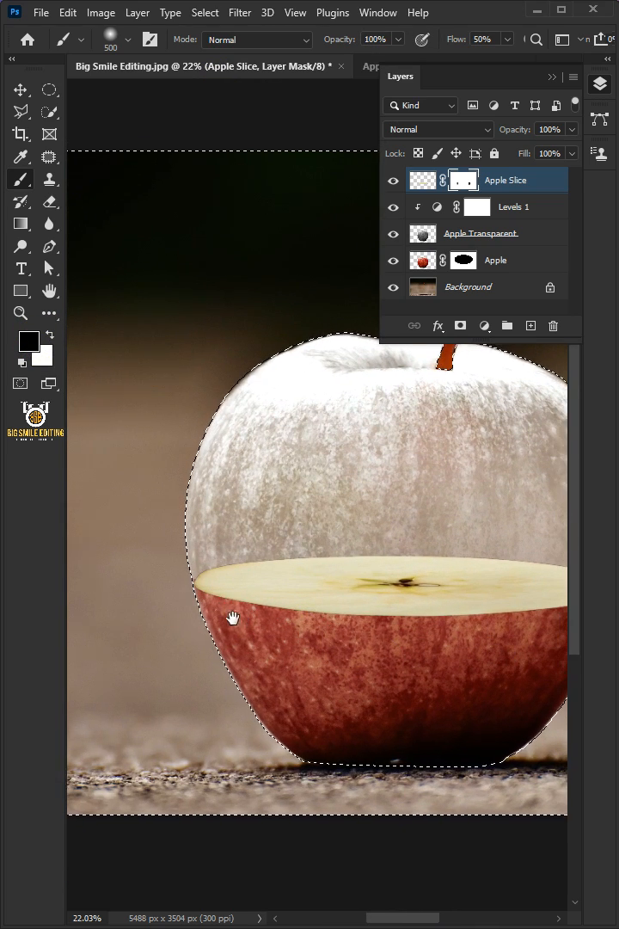
pyautogui.click(205, 12)
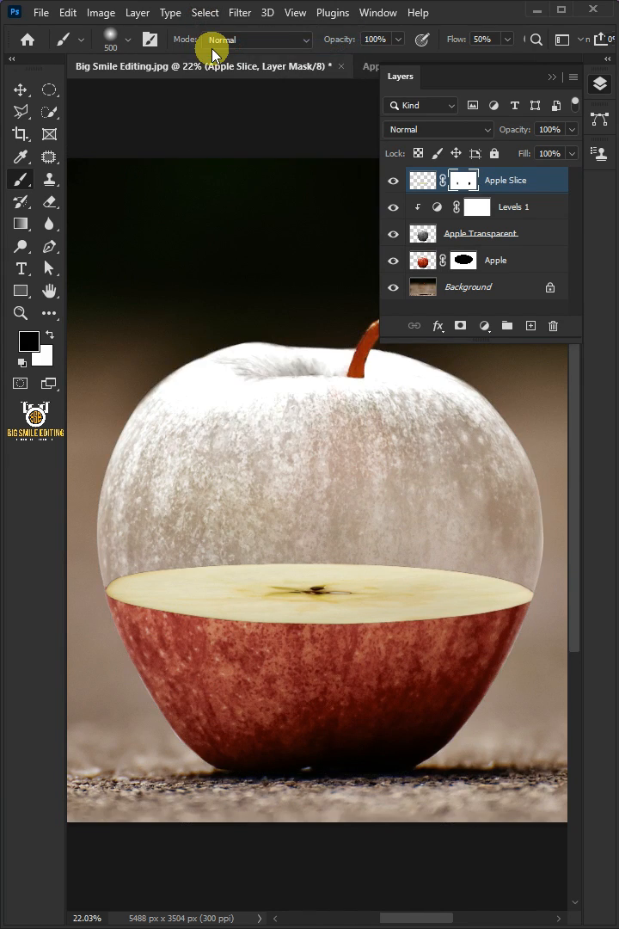
# Mask Apple Transparent and paint black over the apple's lower red half
pyautogui.click(480, 234)
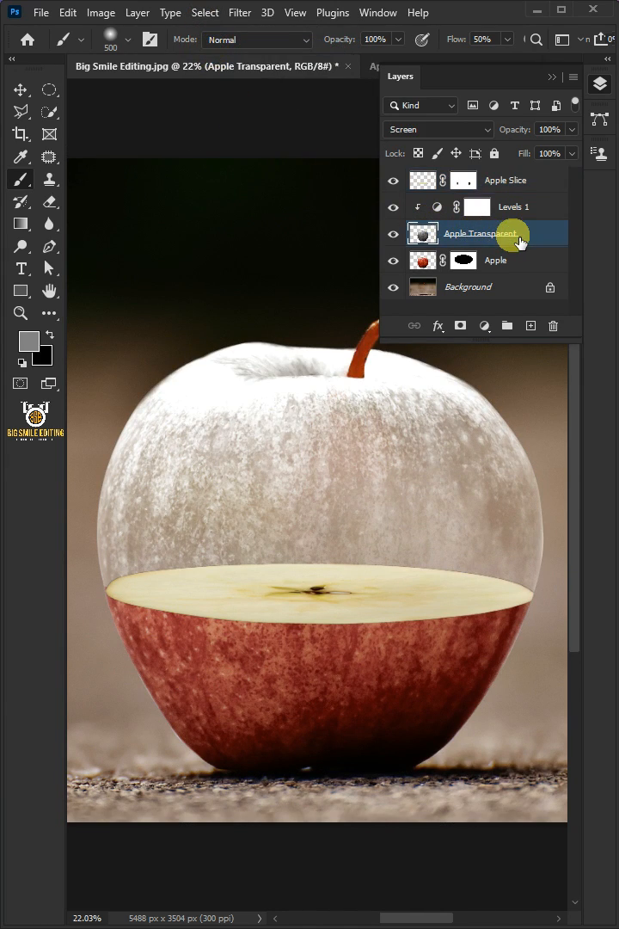
pyautogui.click(463, 234)
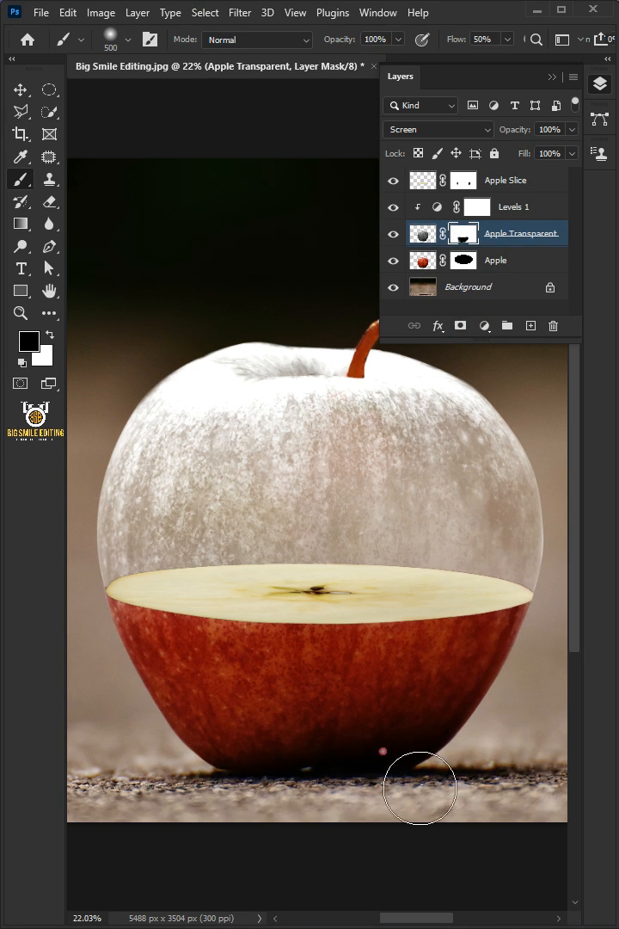
pyautogui.click(394, 234)
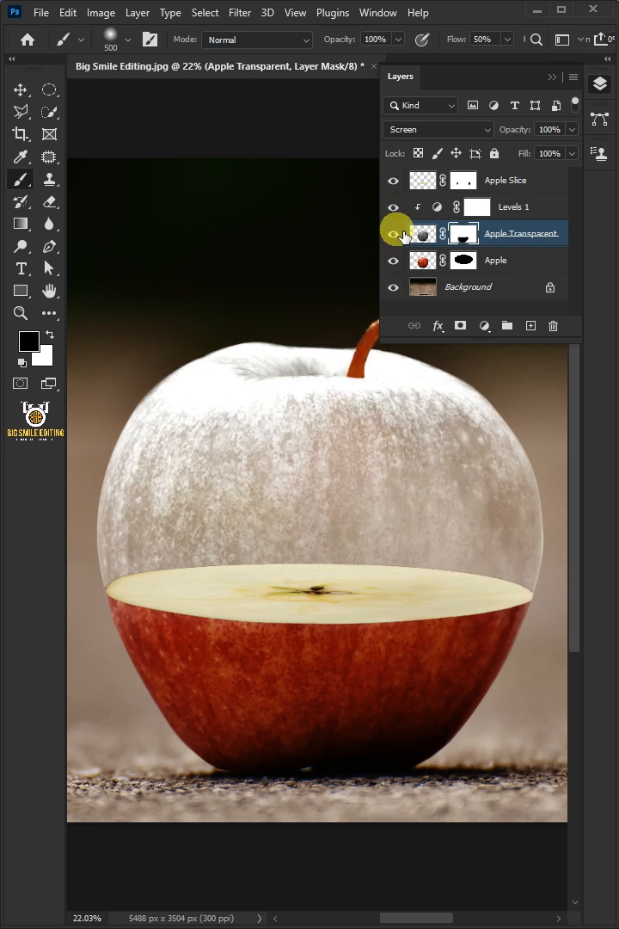